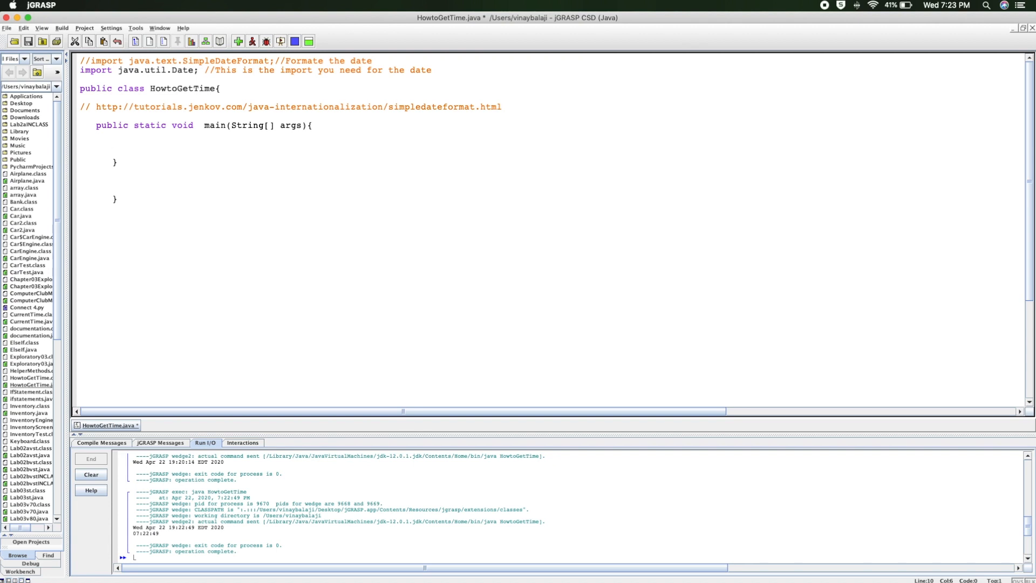
Write Date theTime = new Date(); inside main, checking the java.util.Date import first
left_click(109, 143)
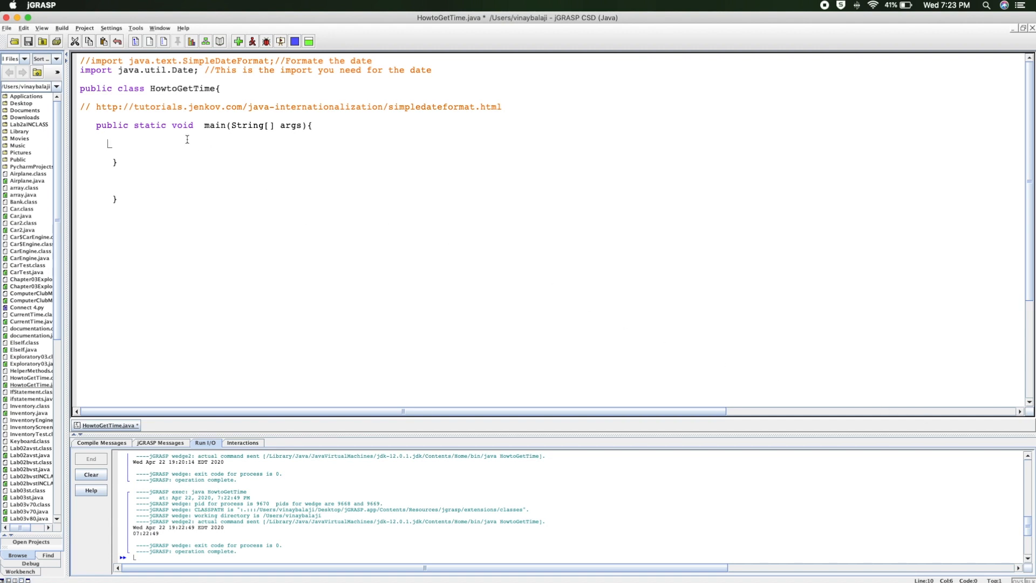
mouse_move(198, 140)
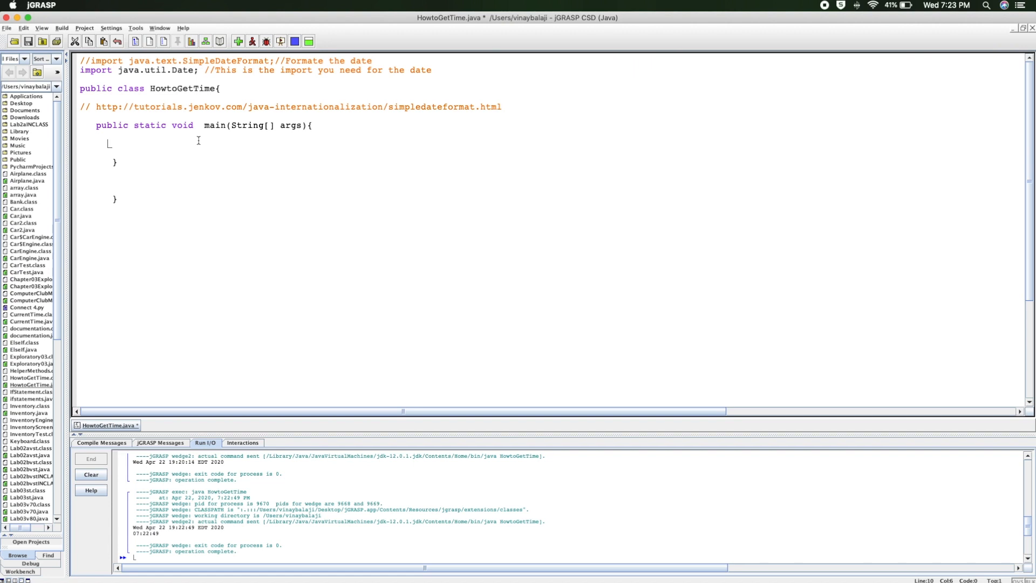
mouse_move(440, 72)
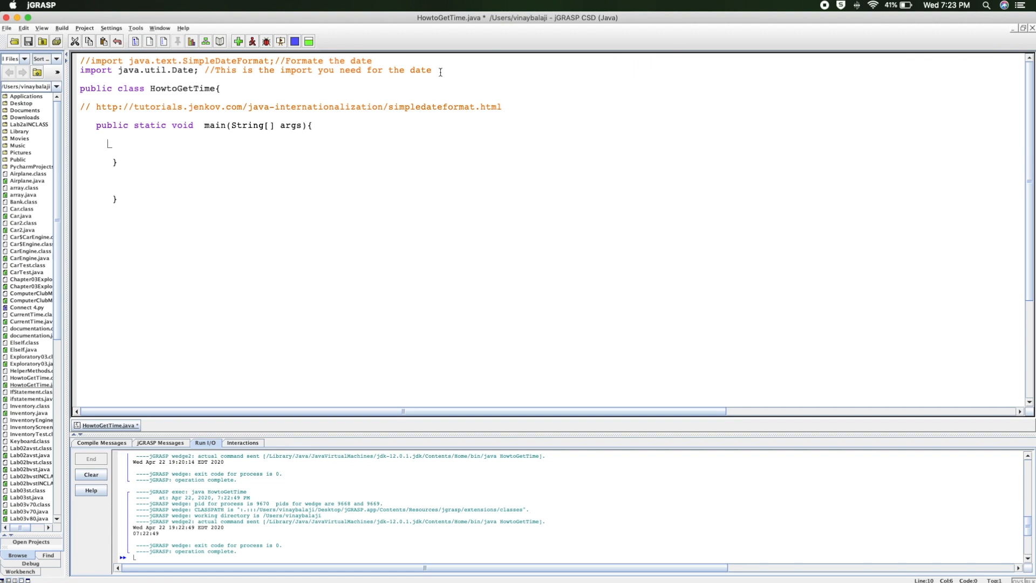
left_click(149, 70)
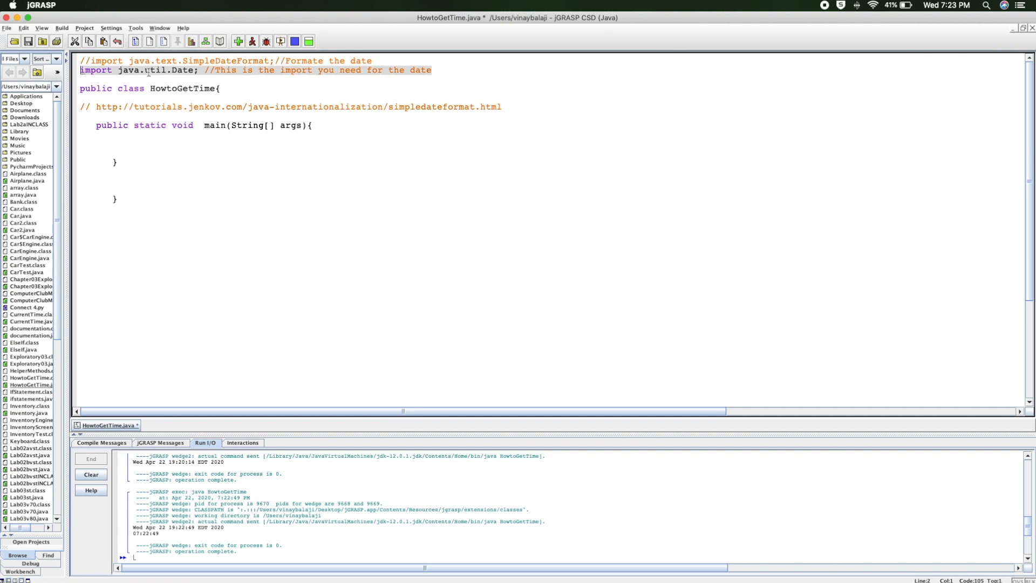
left_click(109, 140)
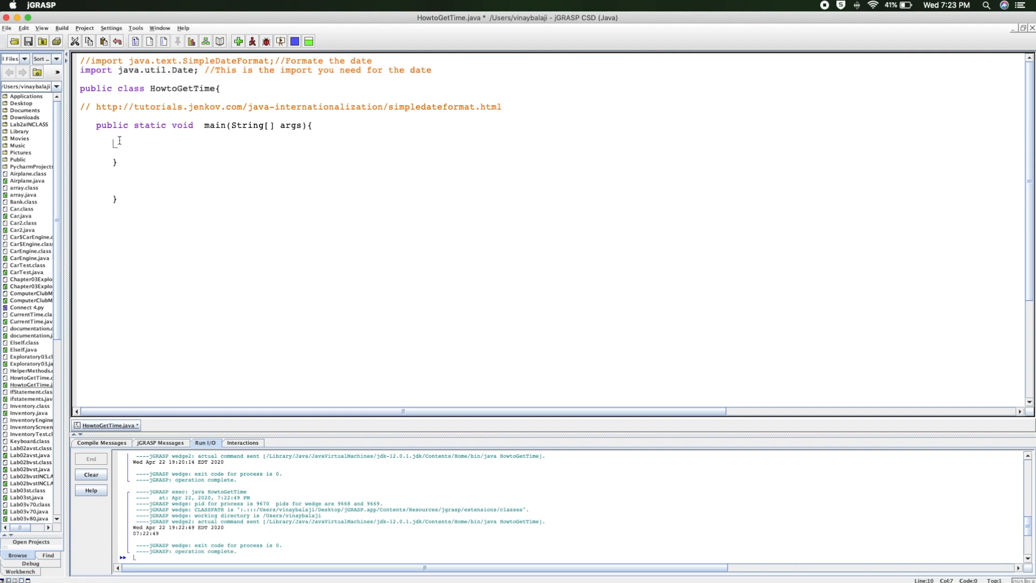
type("Date the")
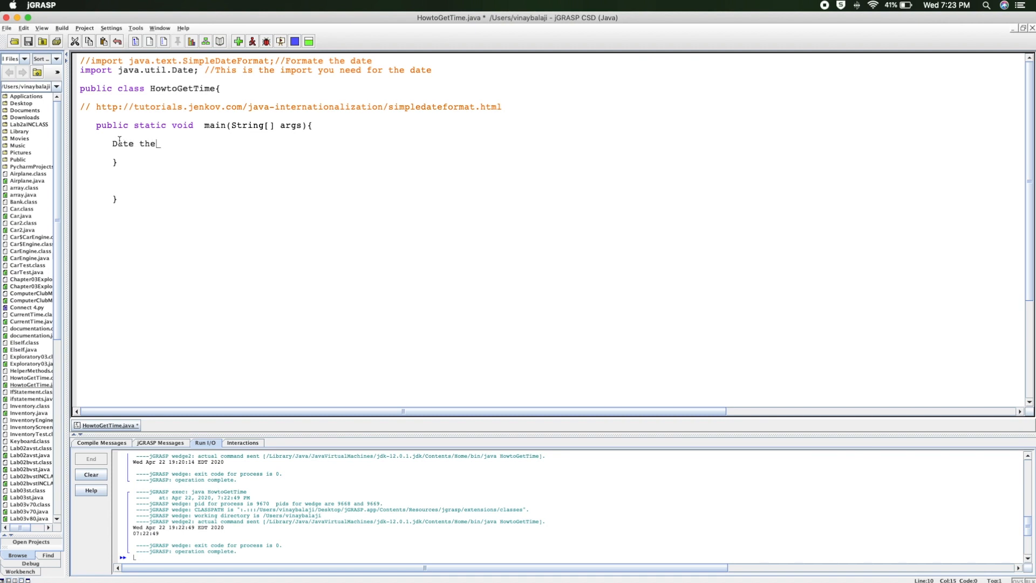
type("Time = new")
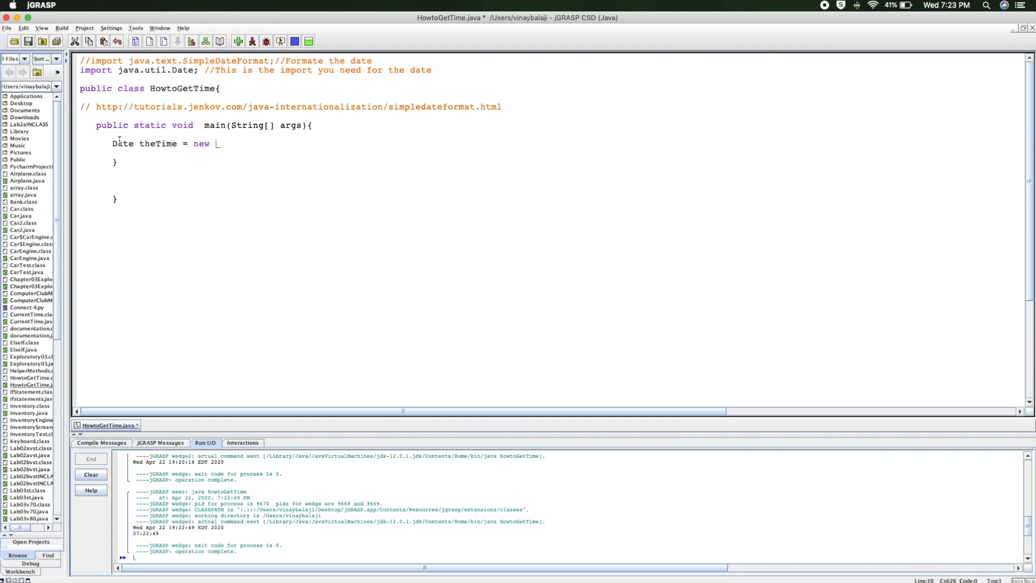
type("Date();")
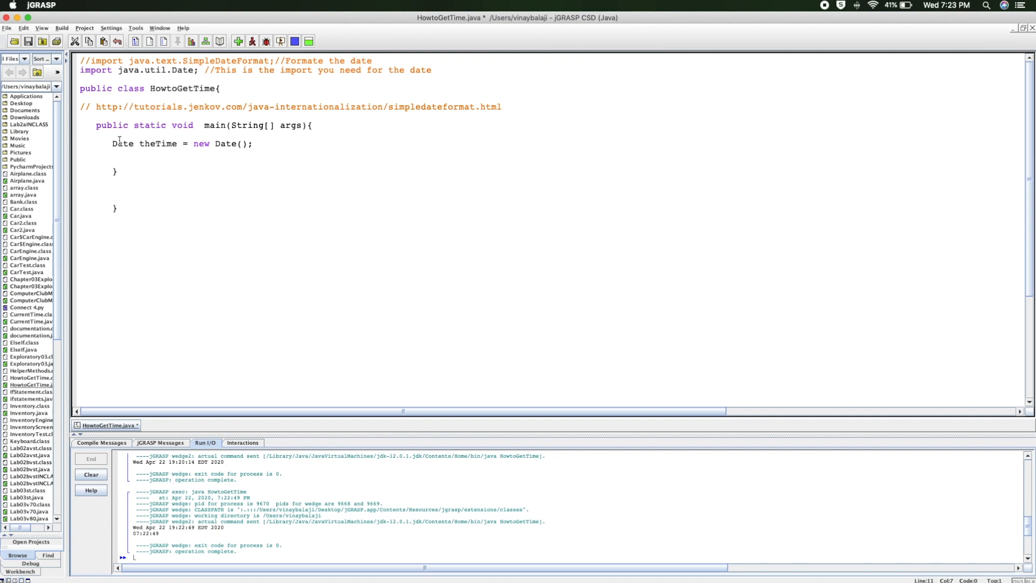
Add System.out.println(theTime); on the next line to print the date
type("System.out.println(theTime")
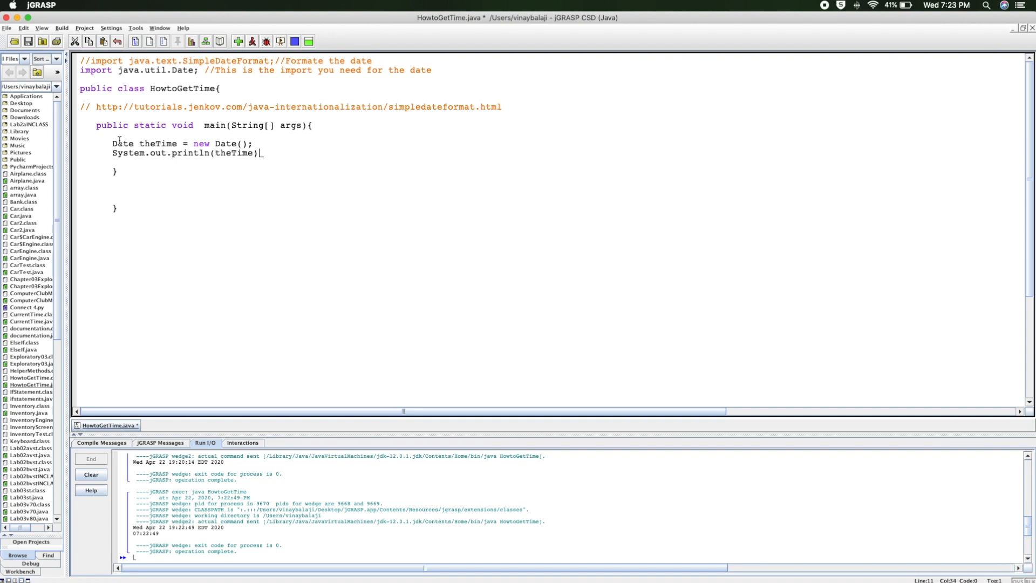
type(";")
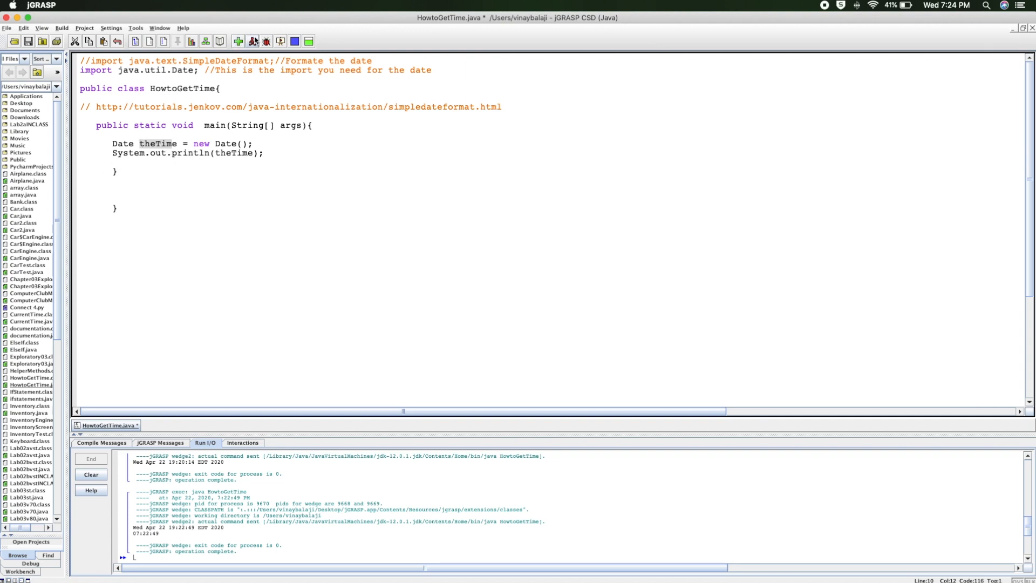
Run the program, compare its printed date with the system clock, and uncomment the SimpleDateFormat import
left_click(253, 41)
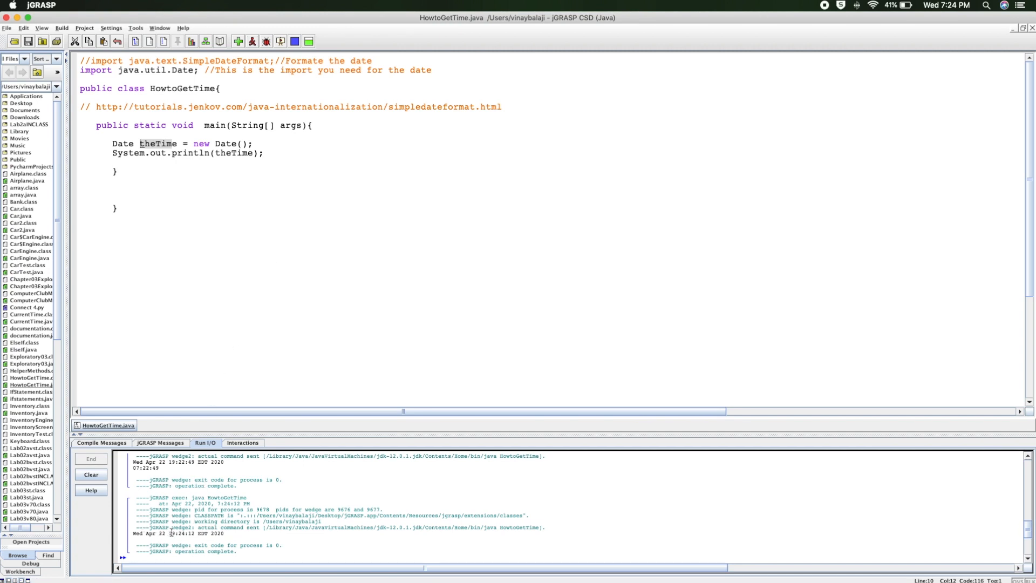
left_click(947, 5)
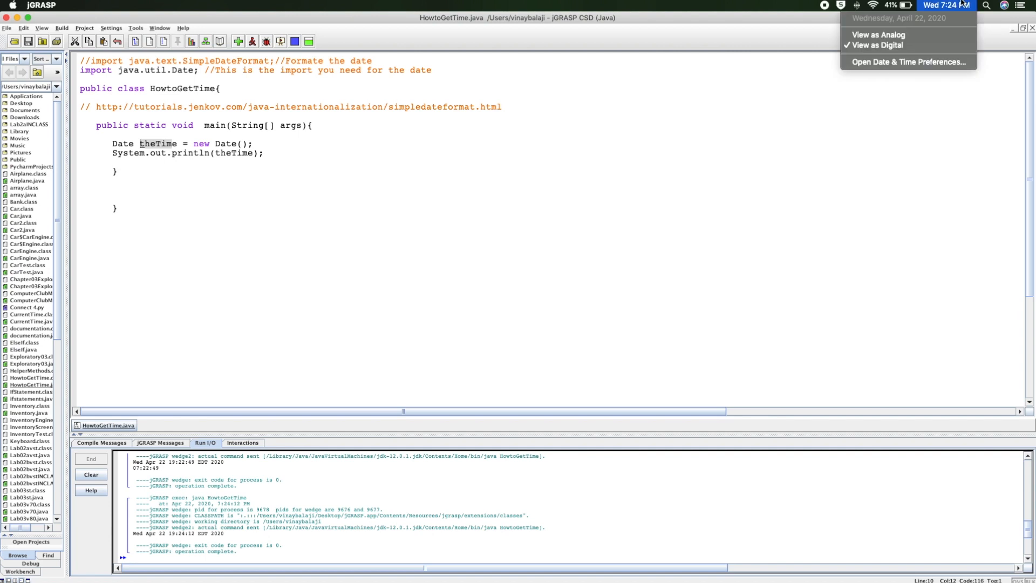
mouse_move(879, 34)
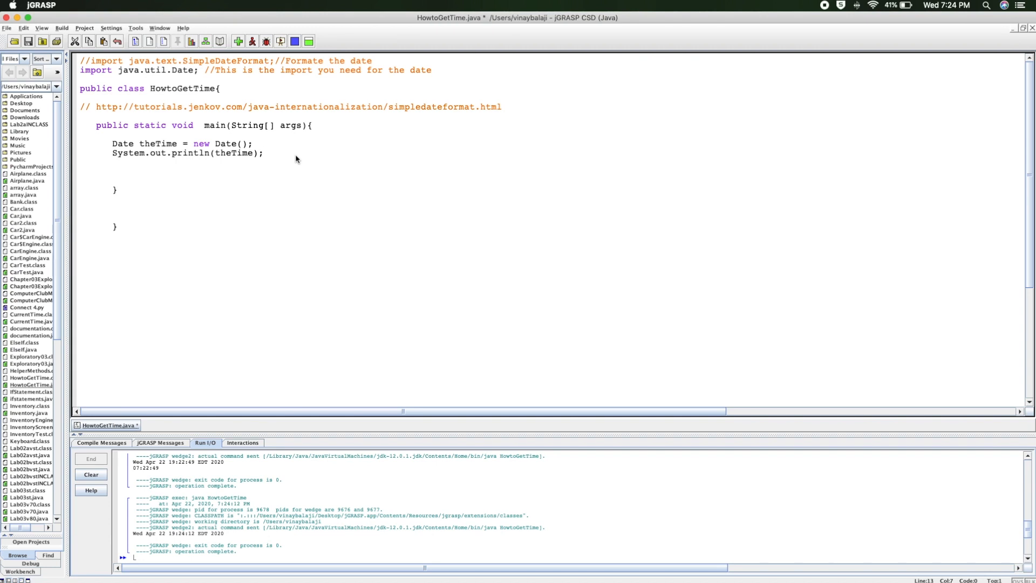
left_click(93, 76)
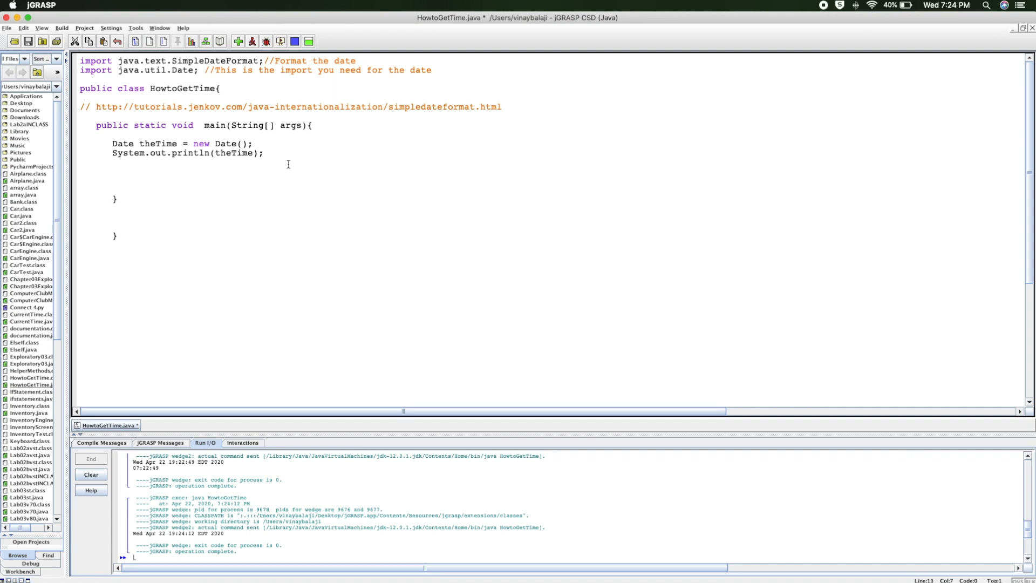
Write SimpleDateFormat theTimes = new SimpleDateFormat("hh:mm:ss"); in main
type("Sim")
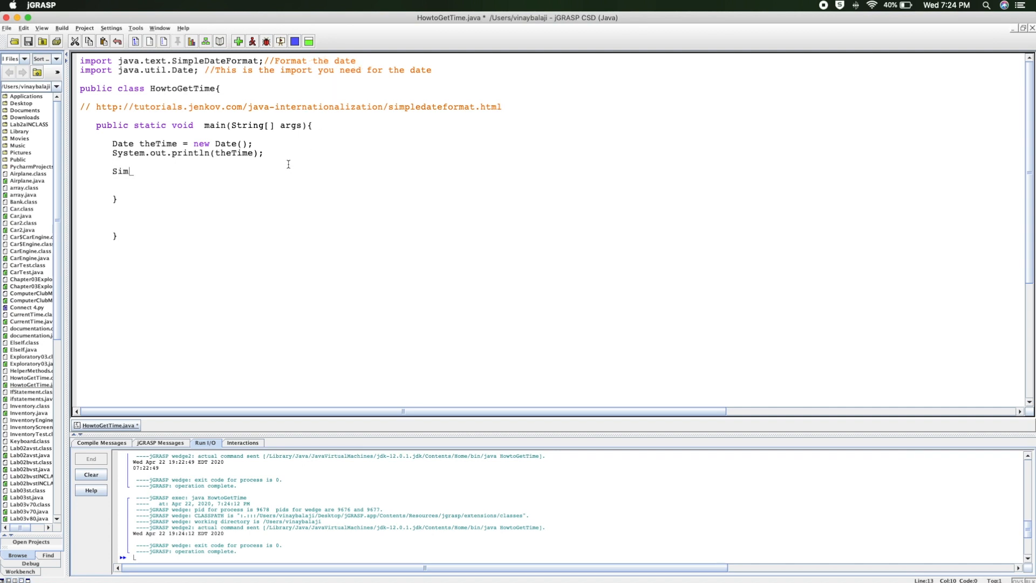
type("pleDate")
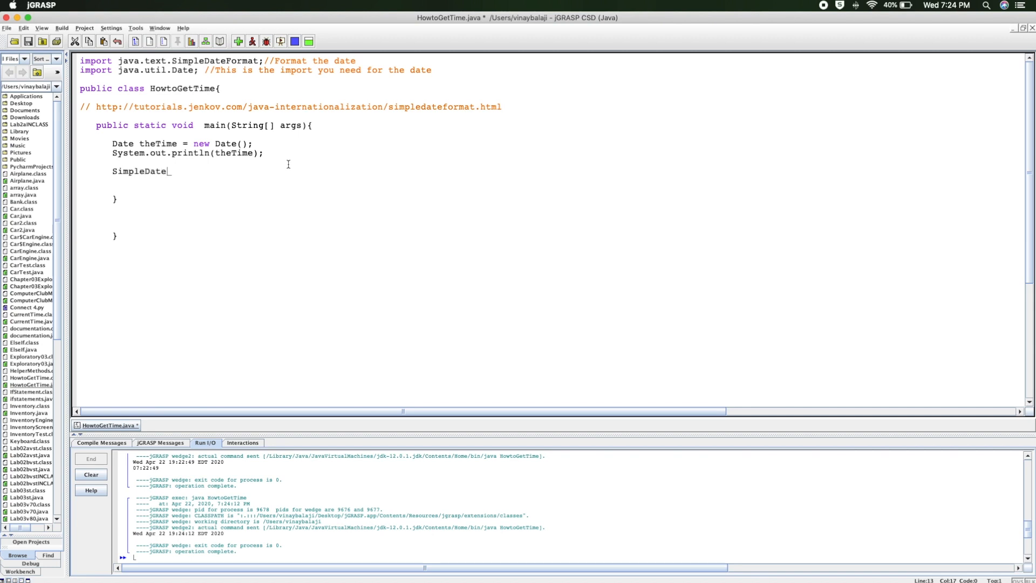
type("Format tim")
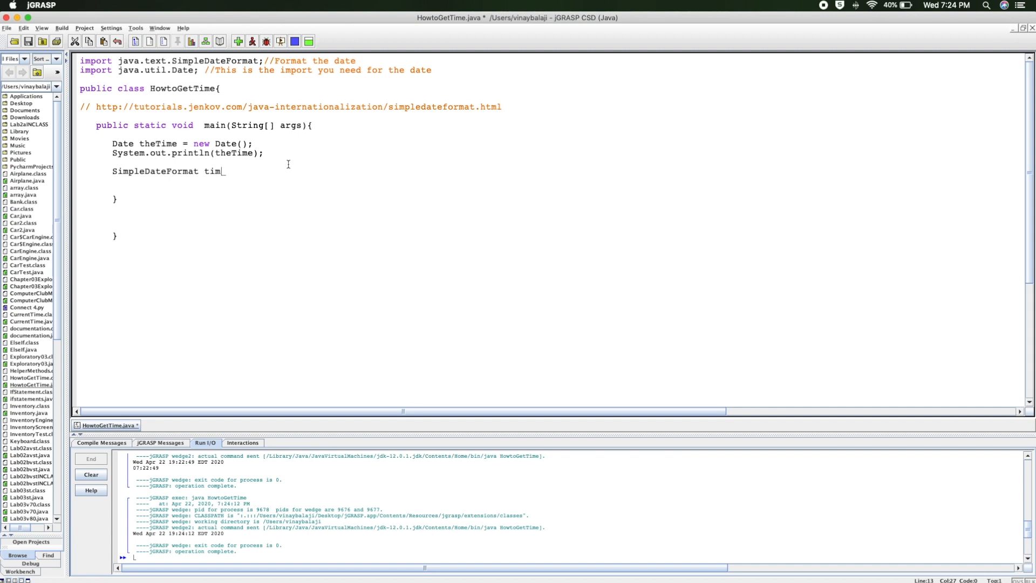
type("heTimee")
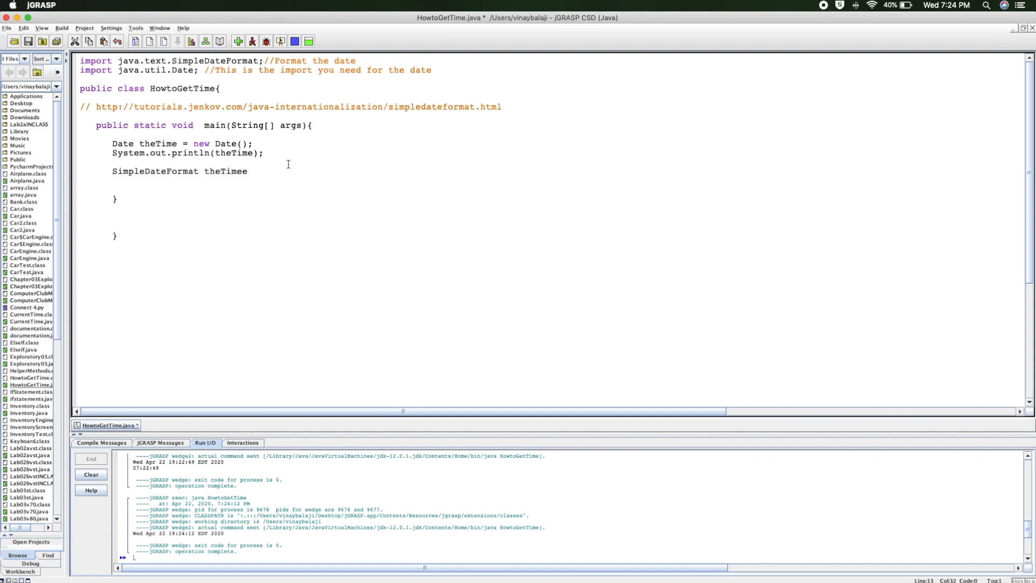
type("s =")
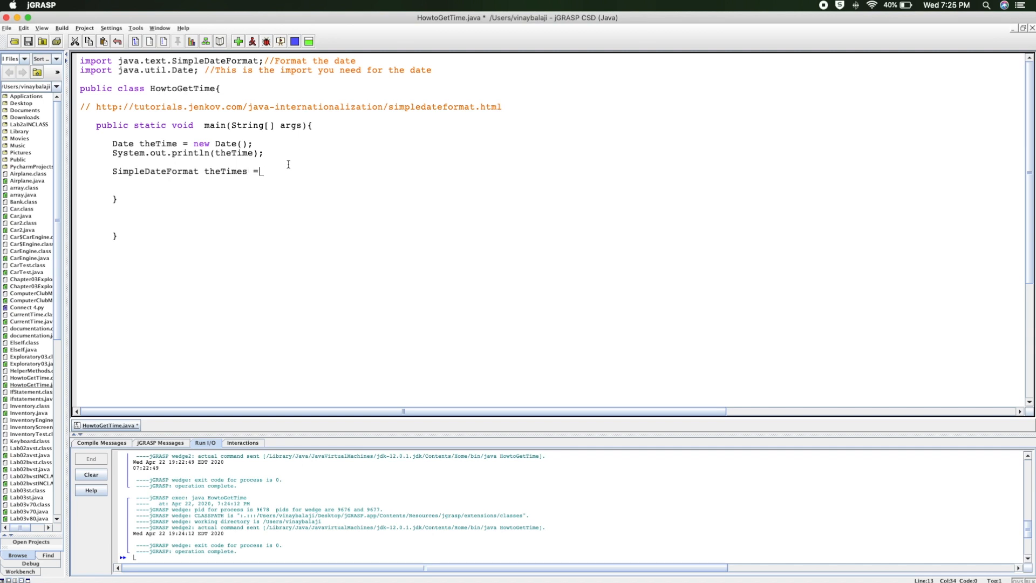
type("new")
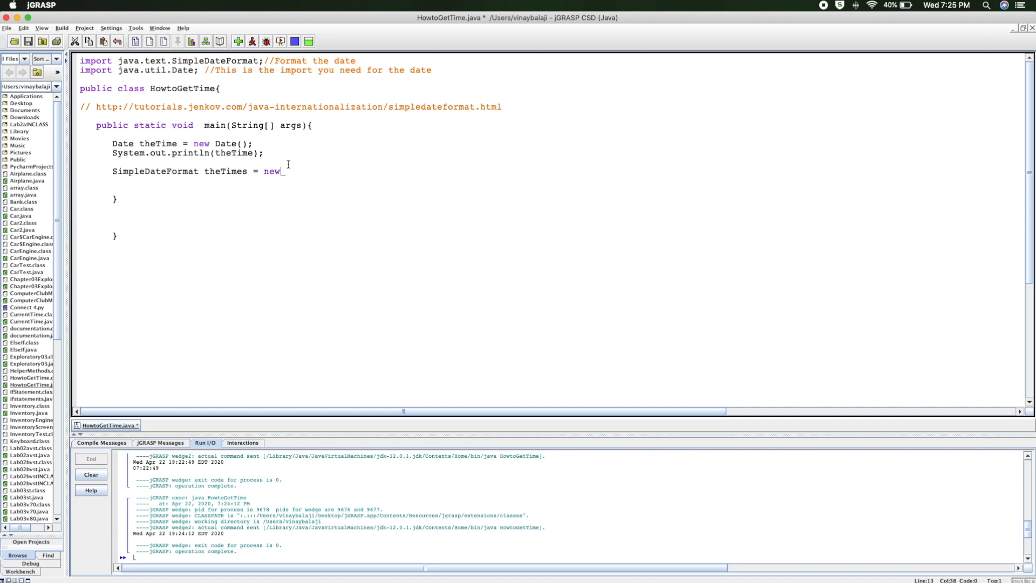
type("SimpleDateFormat")
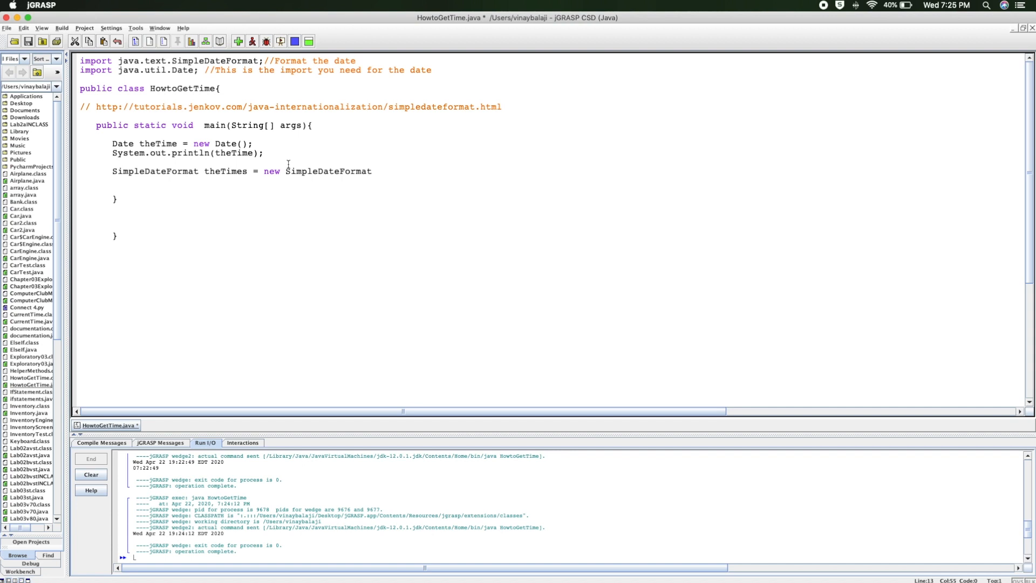
type("();")
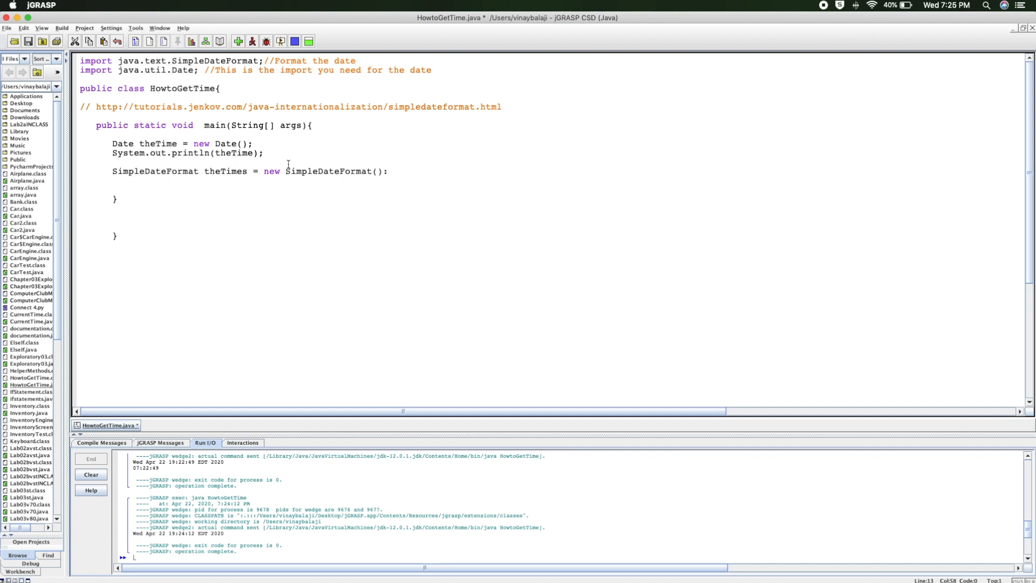
type("0")
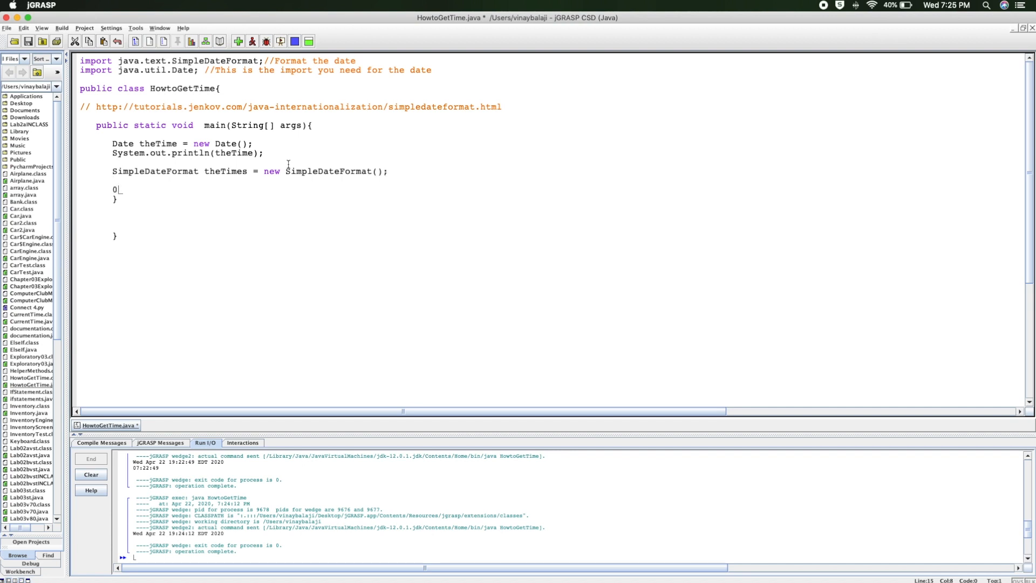
key("Backspace")
type("\"")
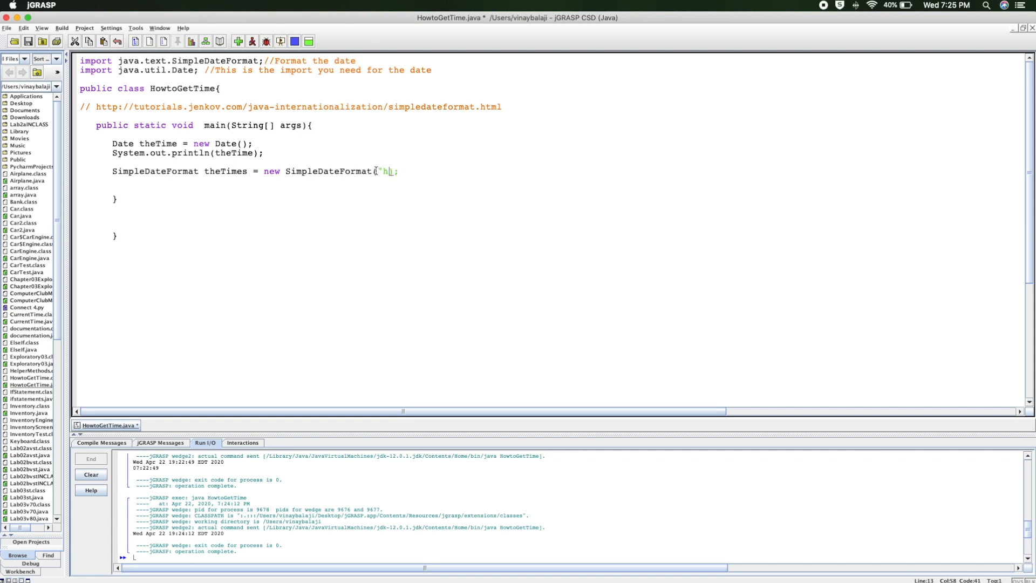
type("h:mm:ss")
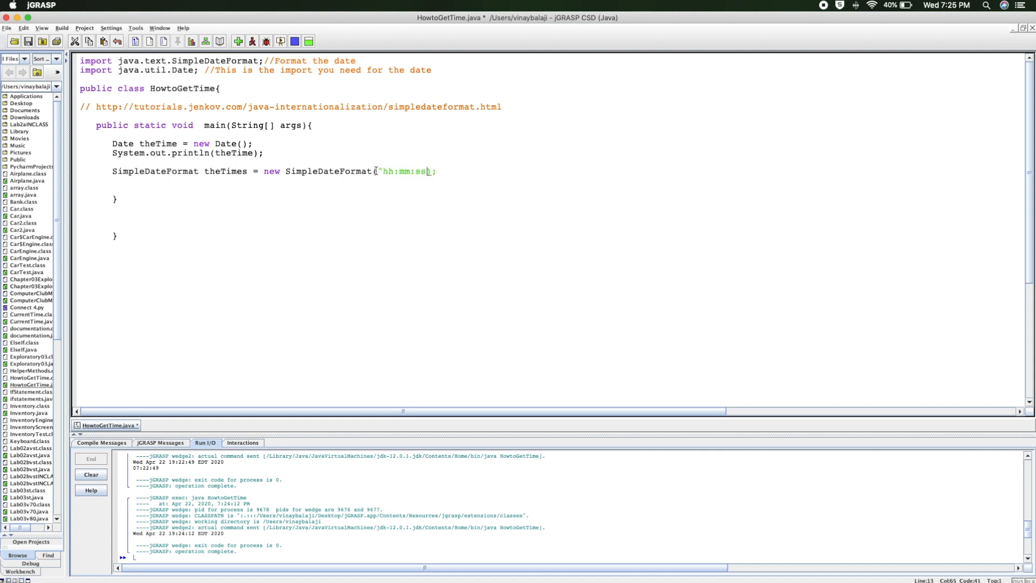
left_click(365, 184)
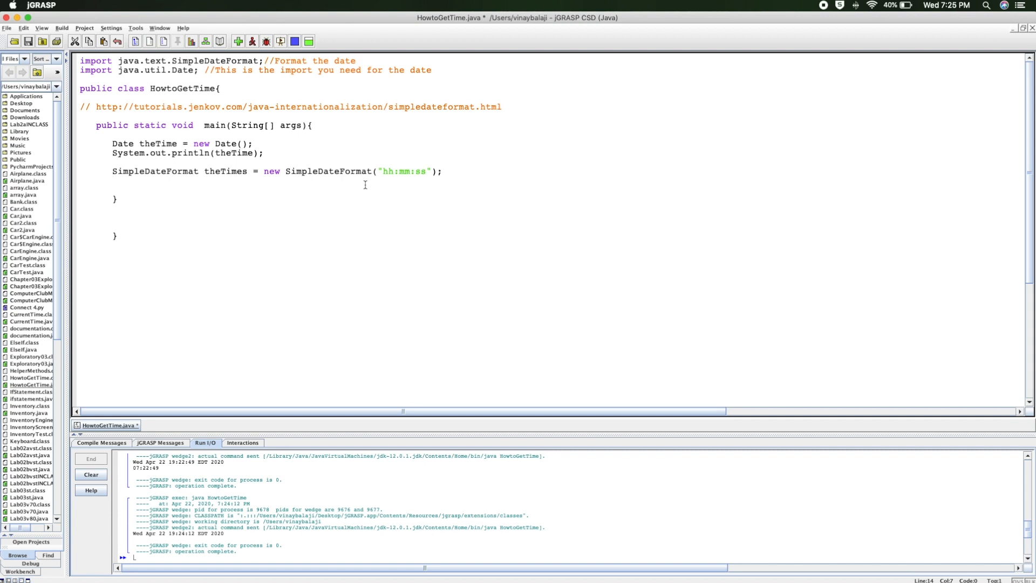
Start a new line System.out.println(theTimes.format(
type("Aya")
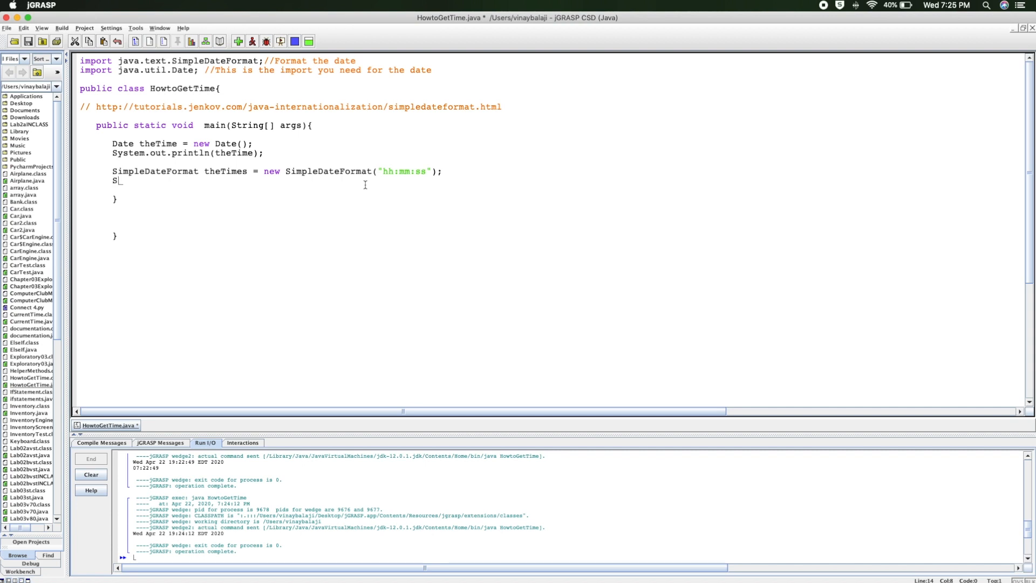
type("ystem.out")
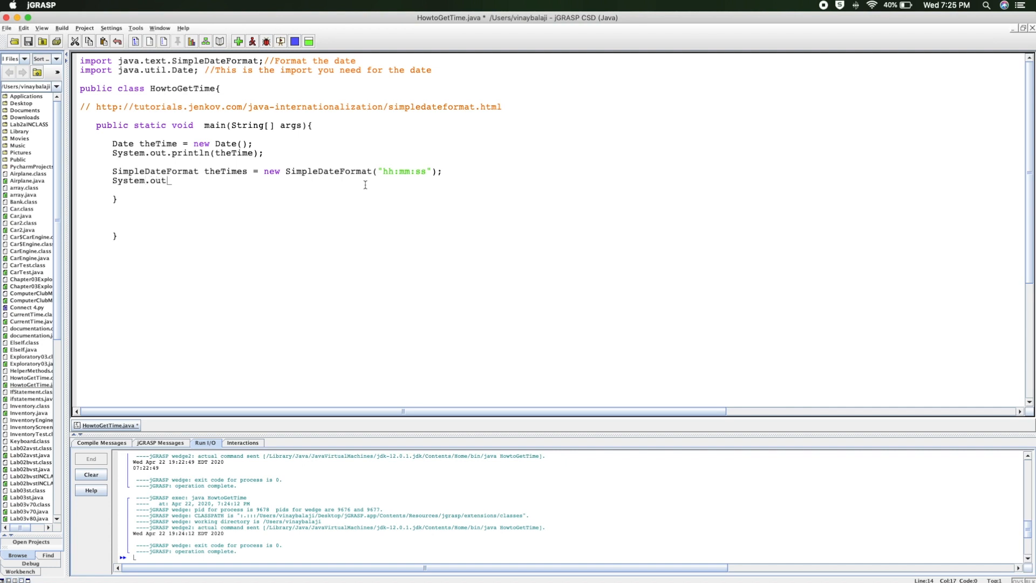
type(".println(")
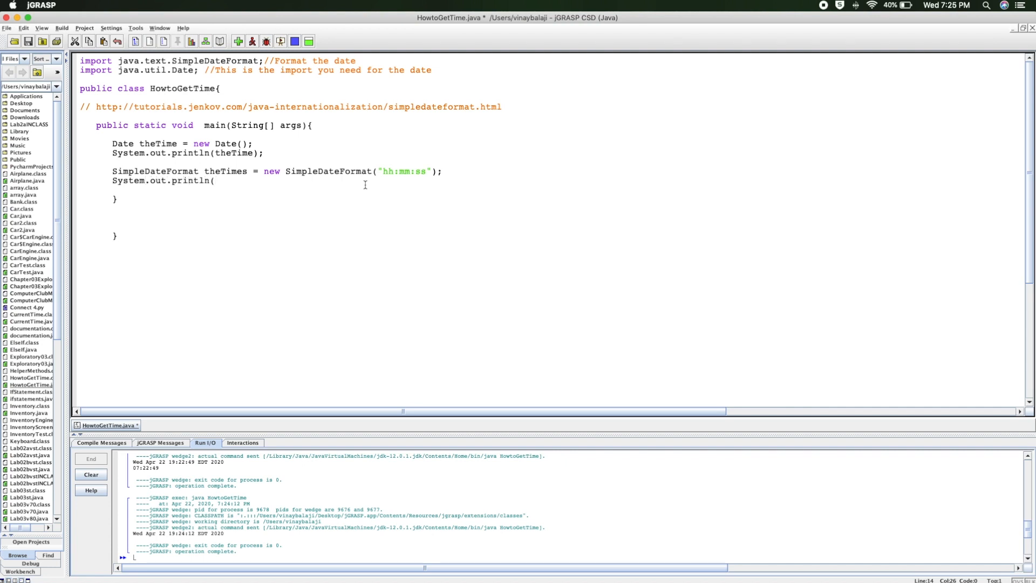
type("theT")
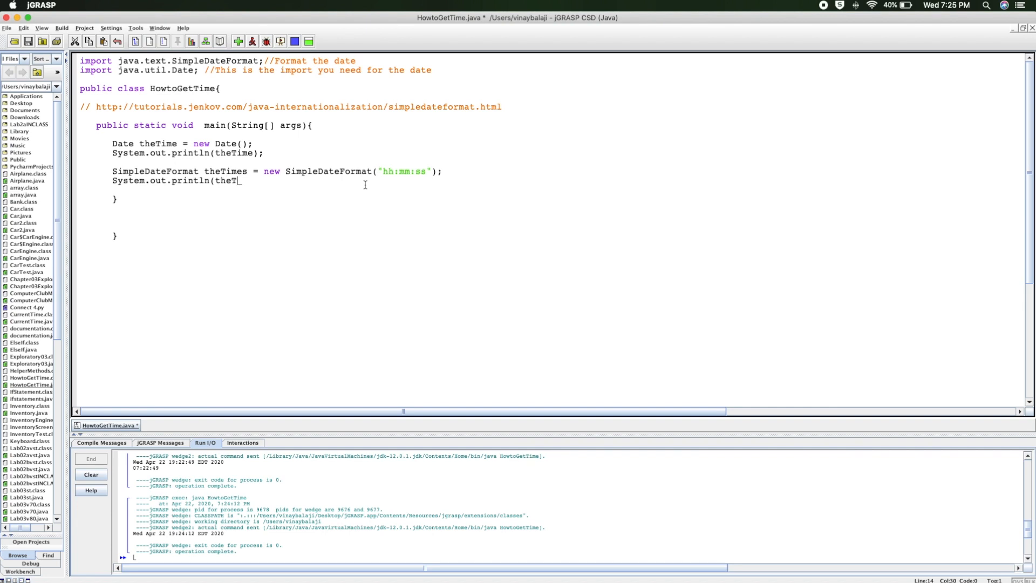
type("imes.")
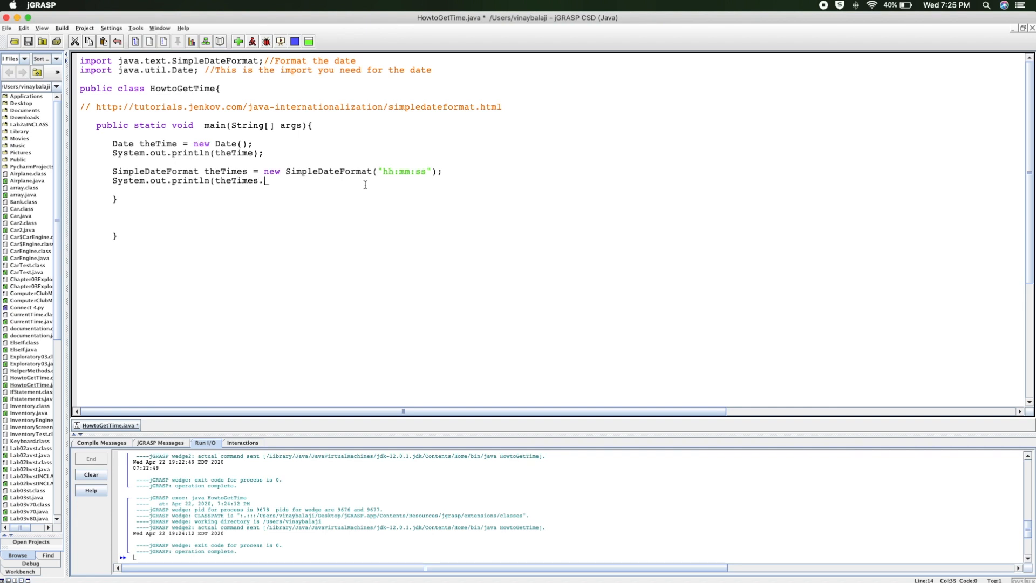
type("format")
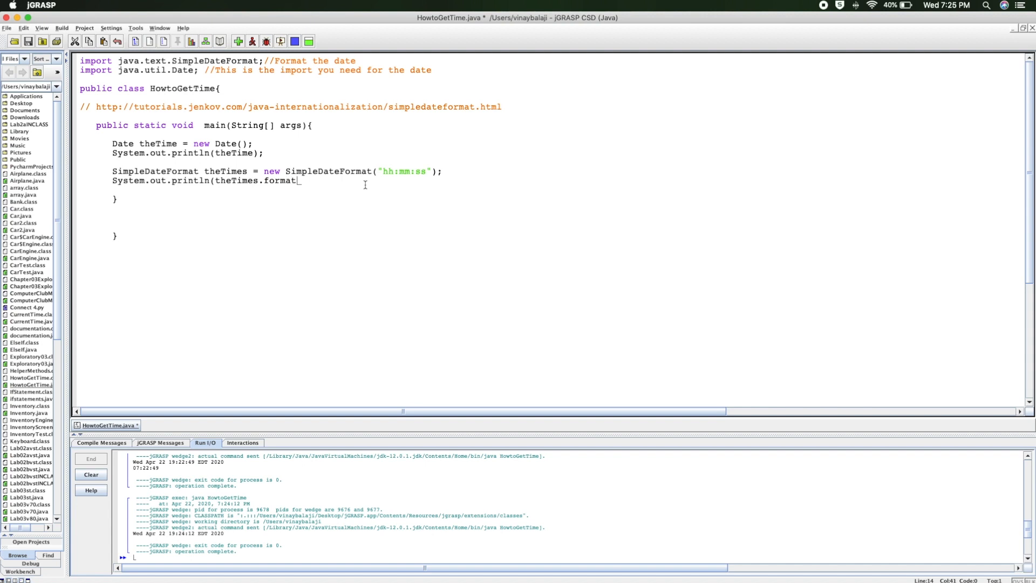
type("()")
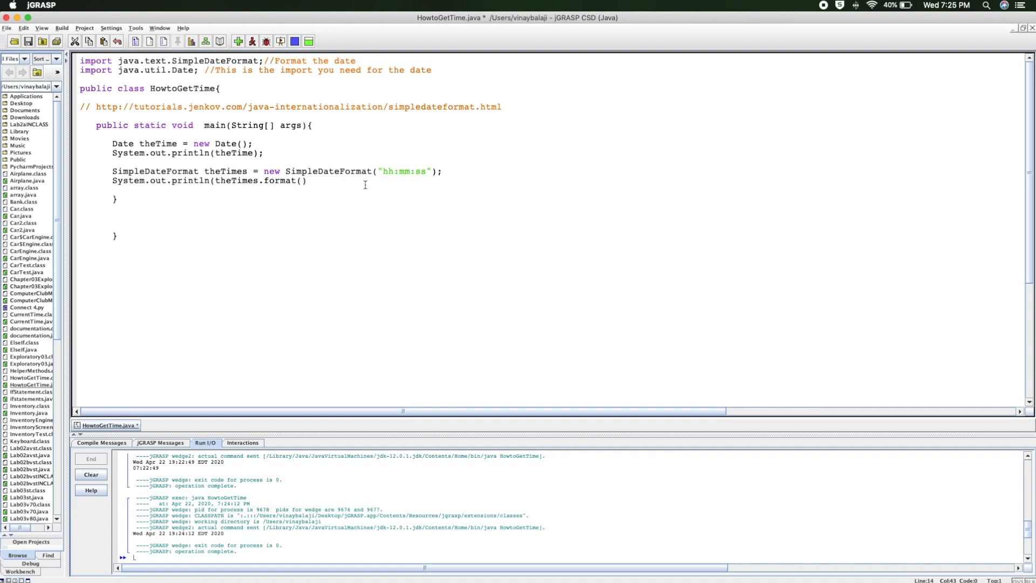
Finish the argument as theTime)), removing the stray letter before the closing parentheses
type("theT")
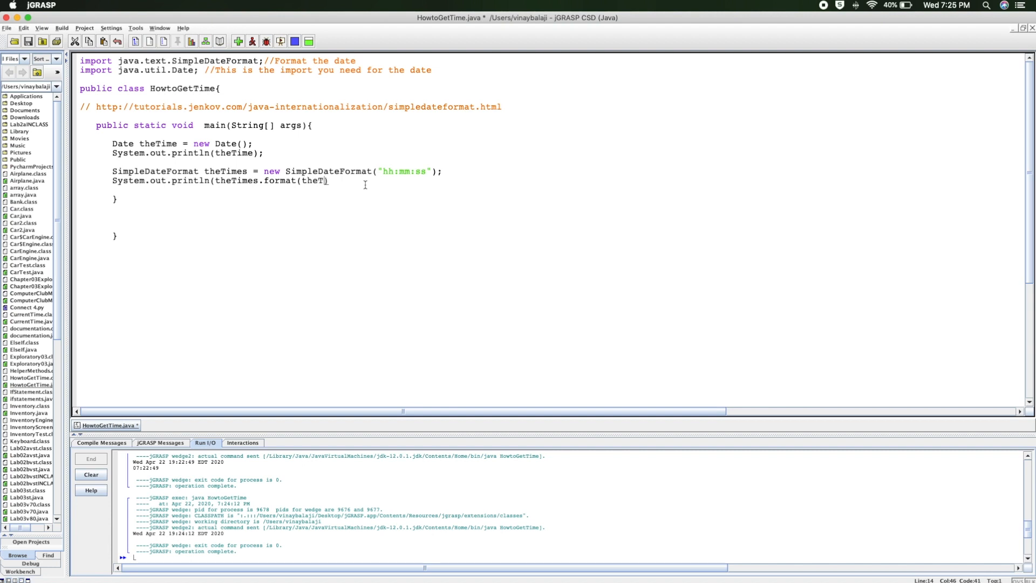
type("me)")
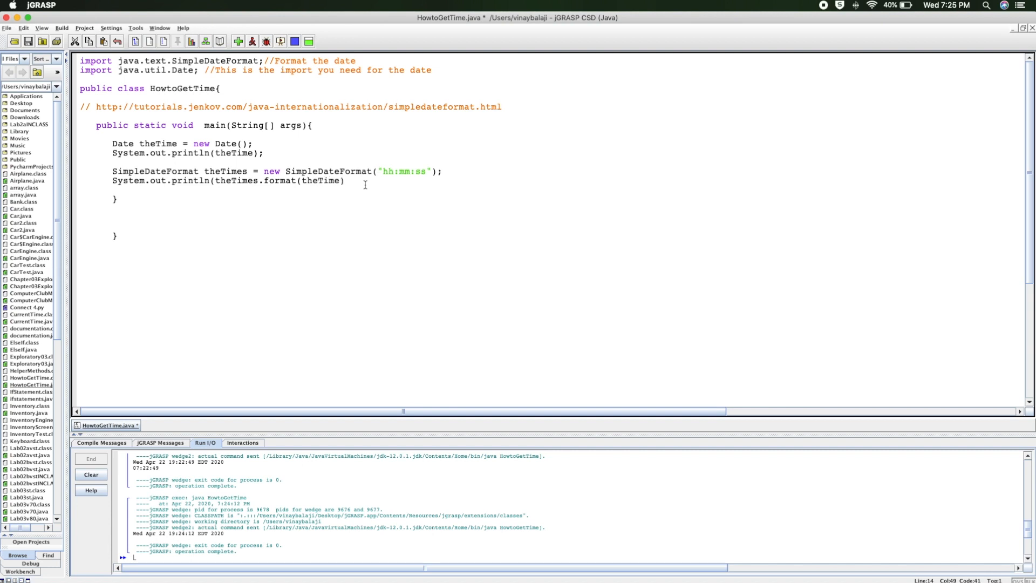
type("d")
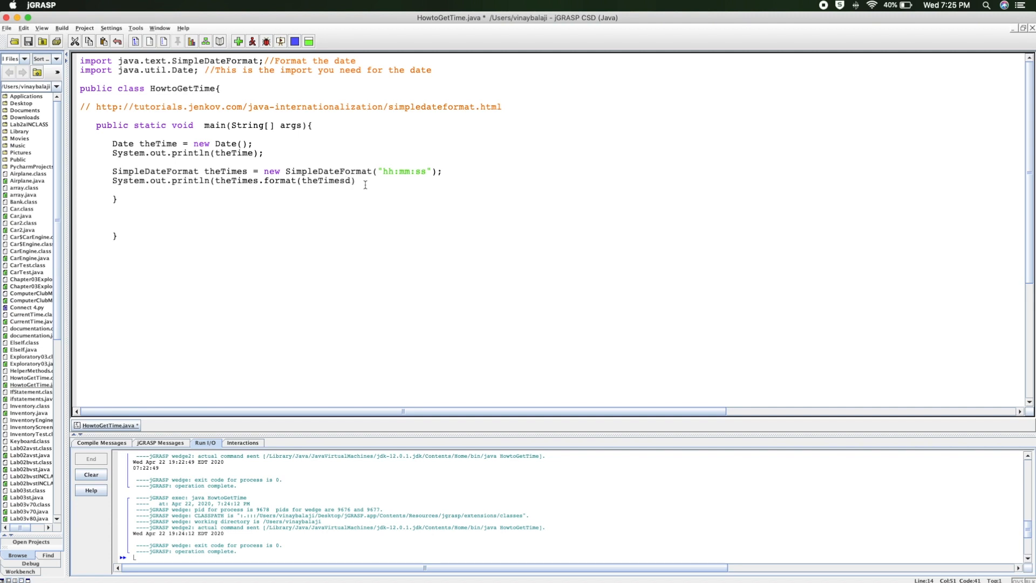
left_click(362, 173)
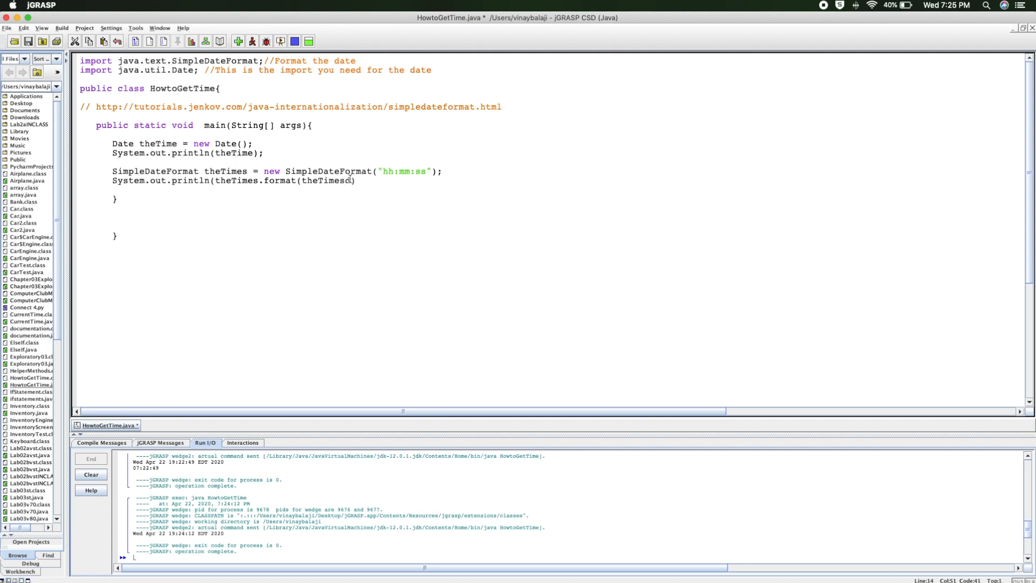
type(");")
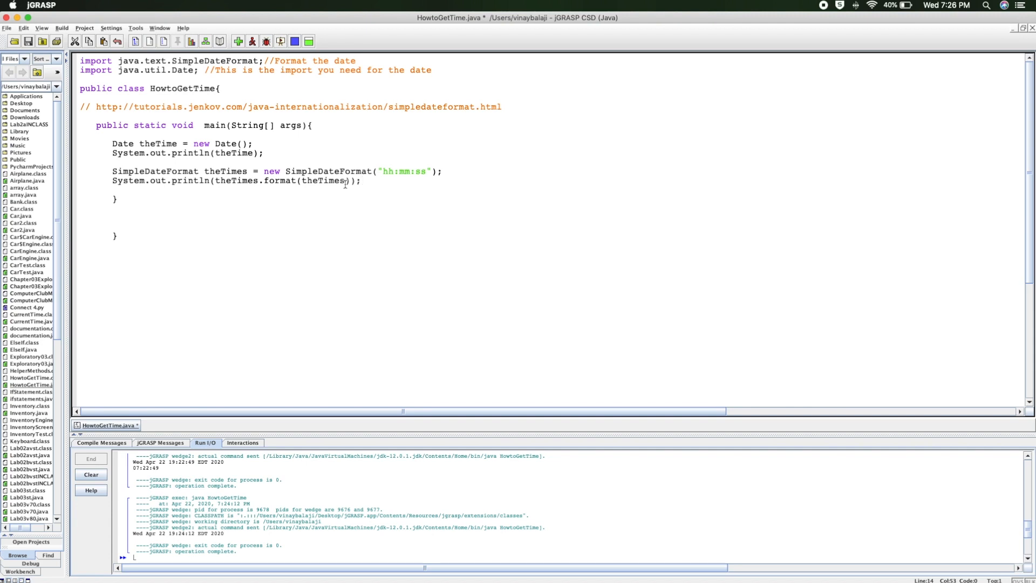
Run, fix the IllegalArgumentException by using theTime, and rerun to print 07:26:21
left_click(238, 41)
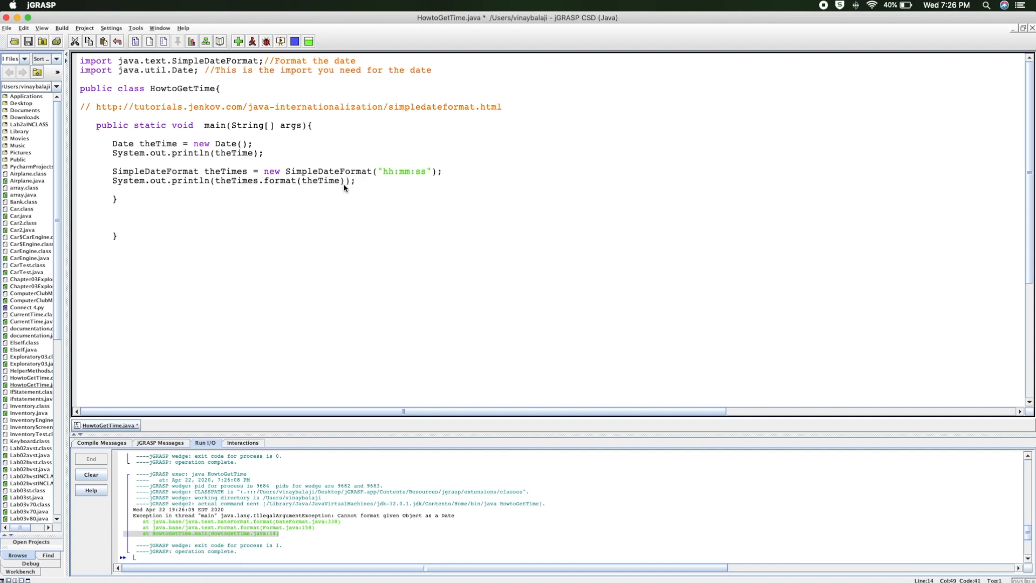
left_click(237, 41)
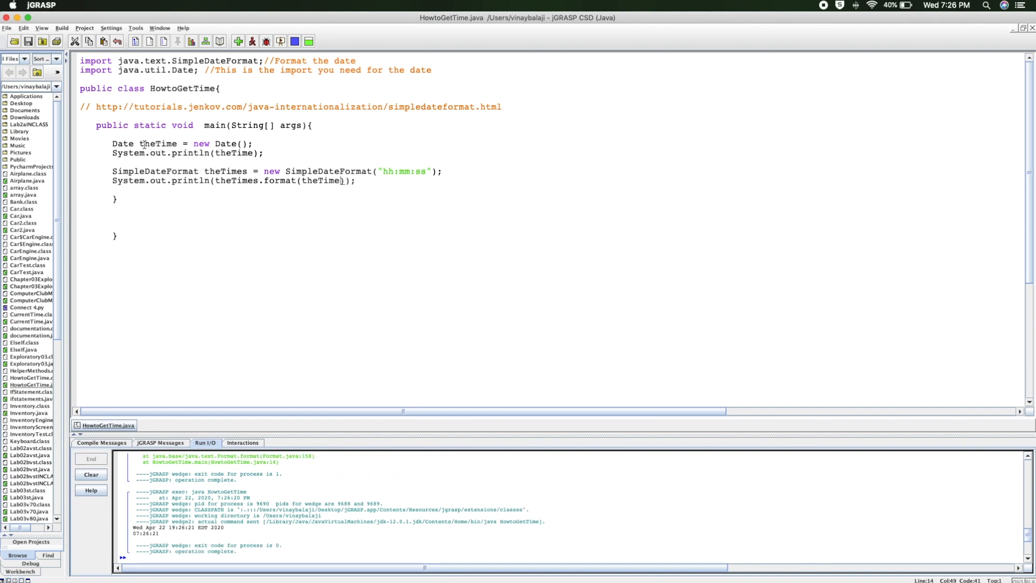
double_click(157, 144)
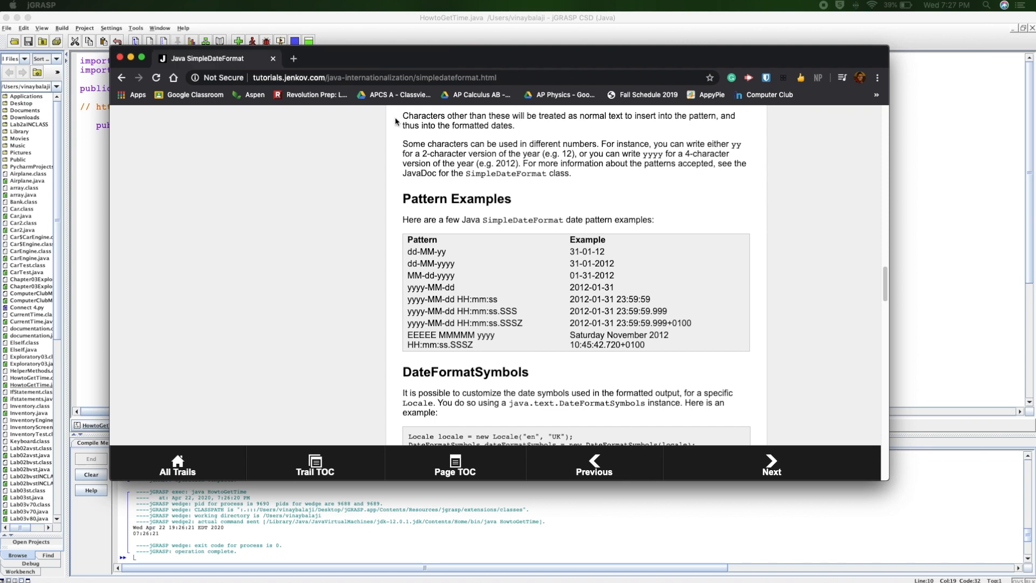
mouse_move(408, 252)
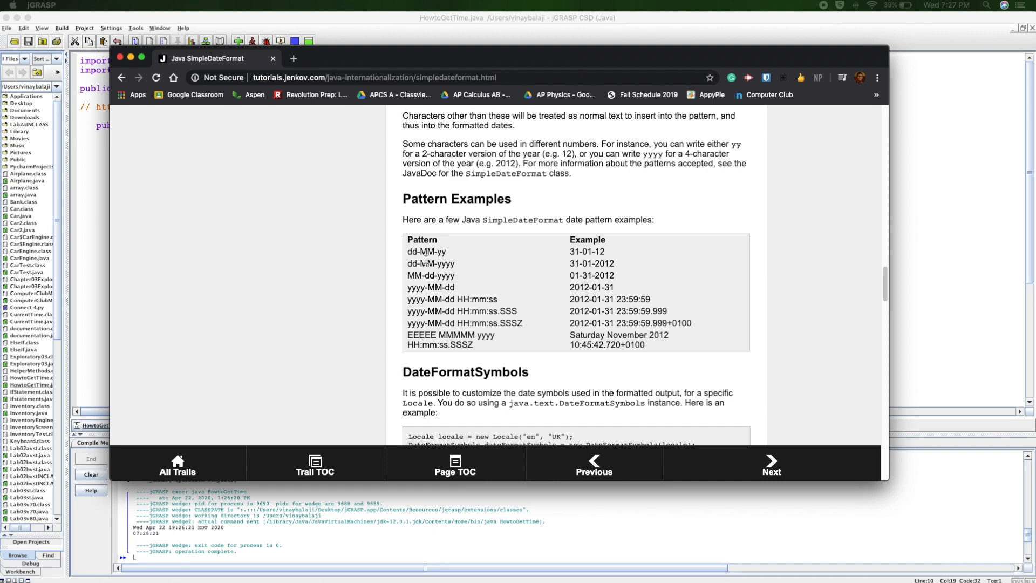
mouse_move(487, 286)
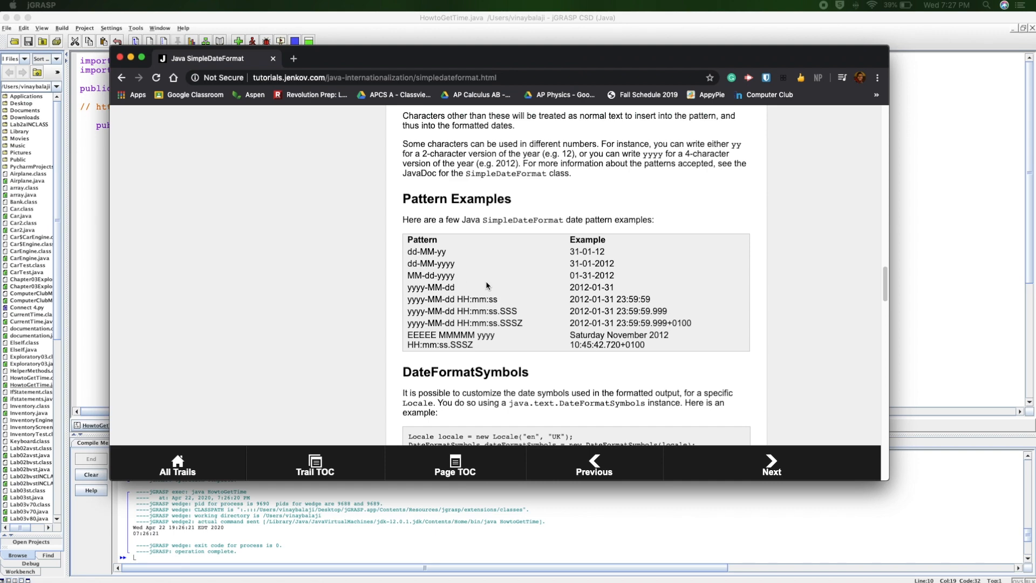
mouse_move(280, 117)
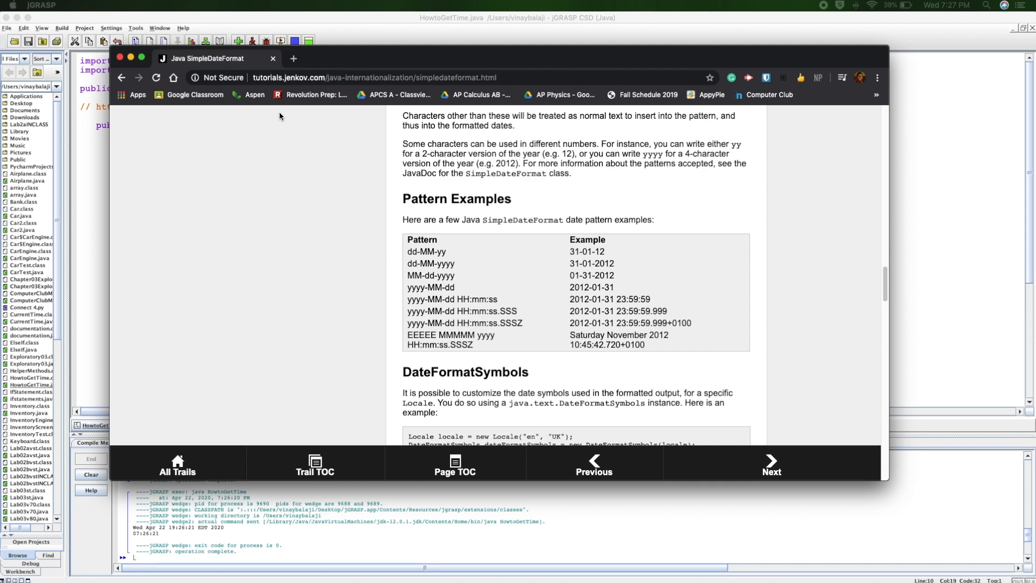
mouse_move(138, 78)
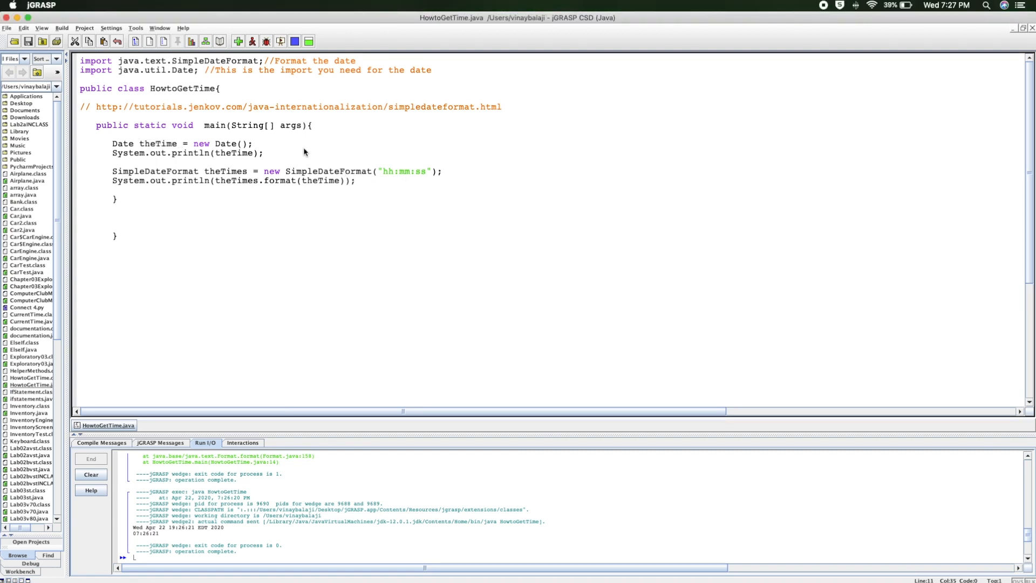
mouse_move(271, 98)
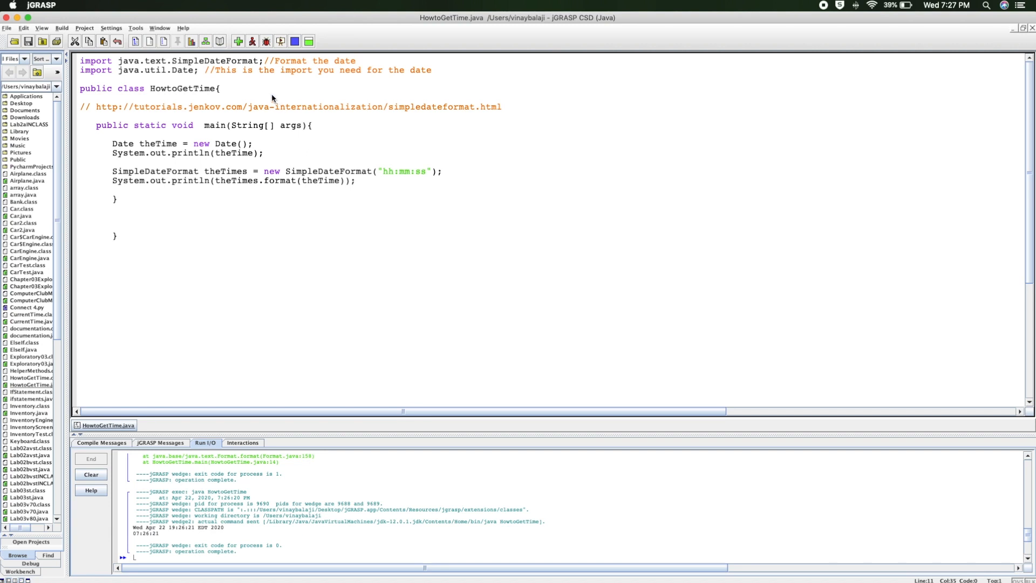